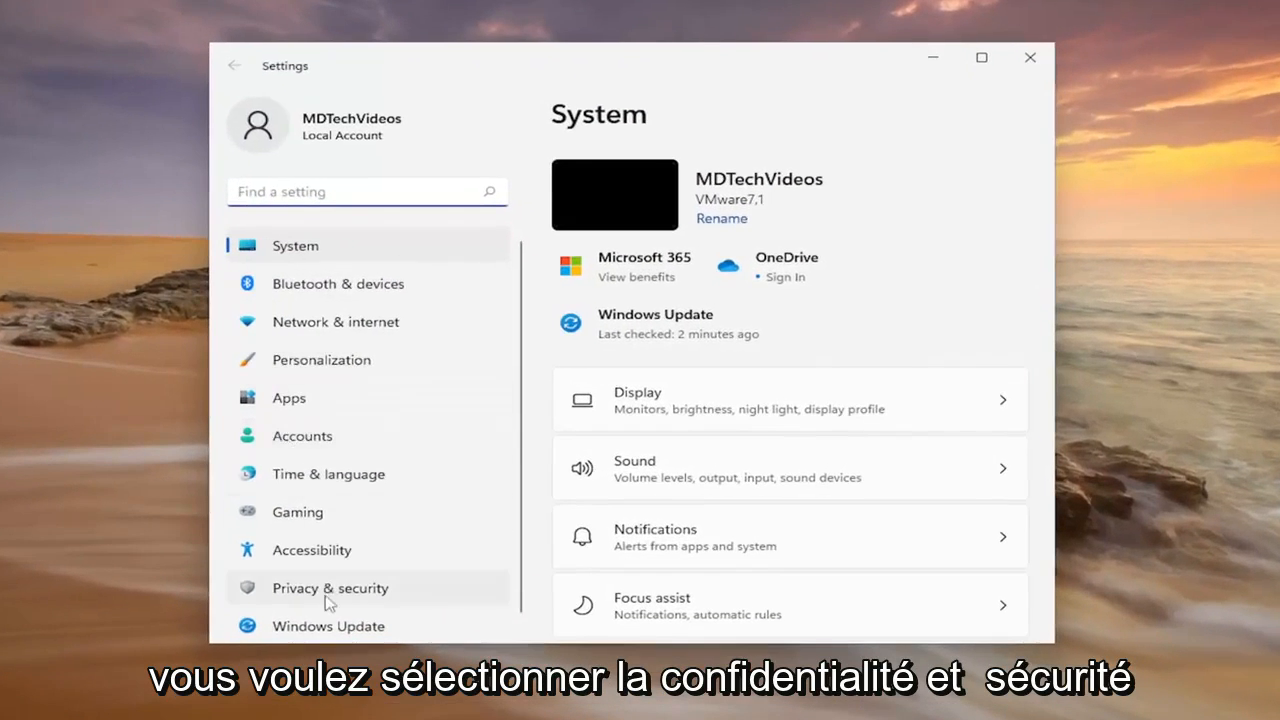
Open Privacy & security and scroll down to the Windows permissions section.
left_click(330, 588)
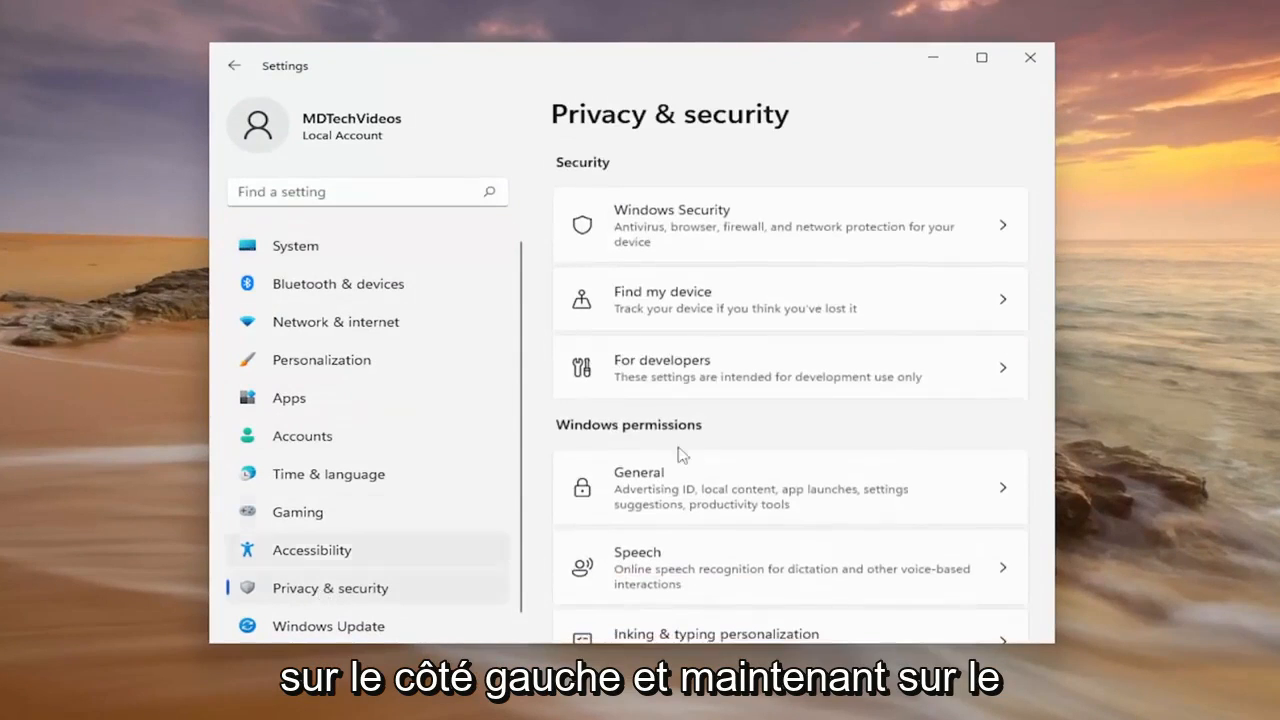
scroll("down", 3)
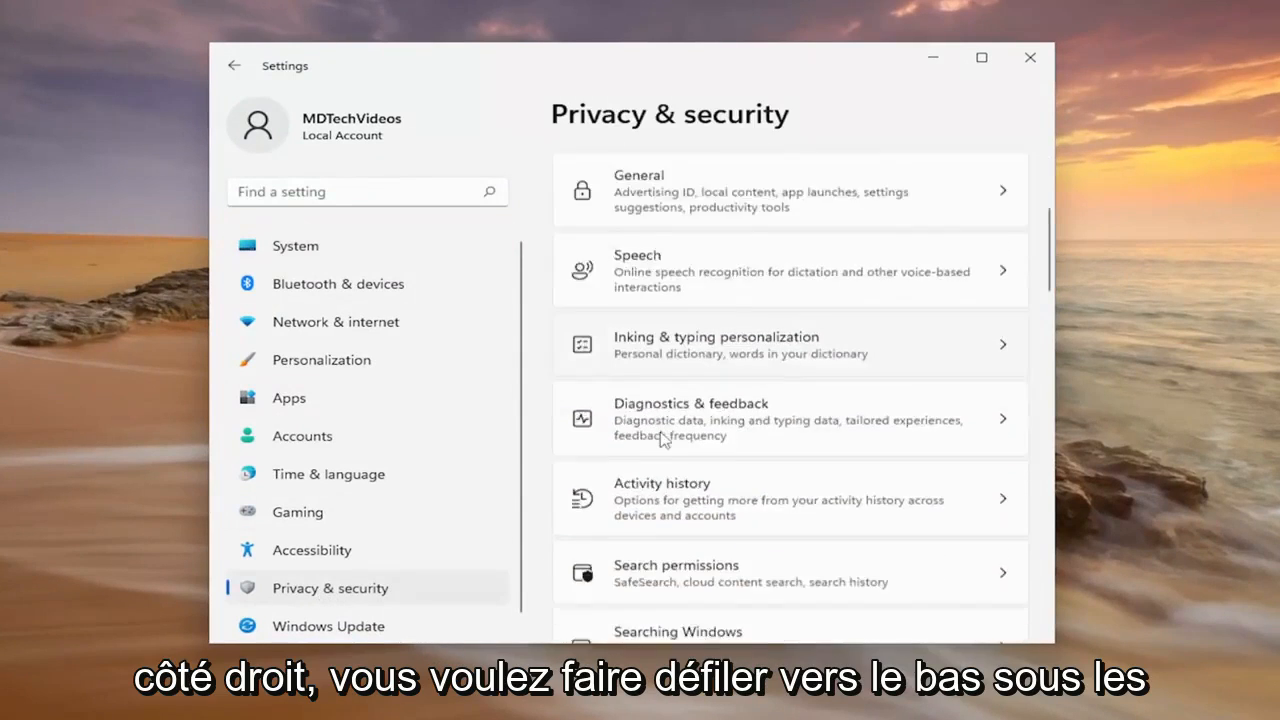
scroll("down", 3)
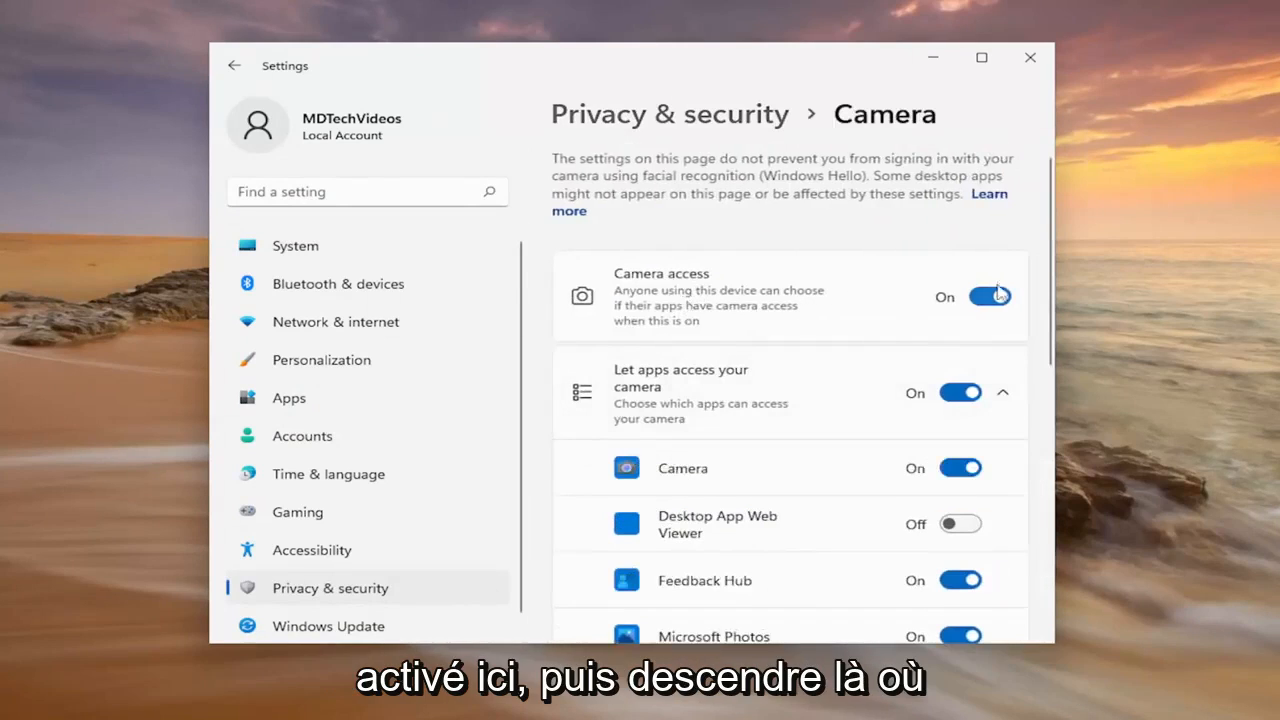
On the Camera page, confirm Camera access and app camera access are on, reviewing per-app permissions.
scroll("down", 3)
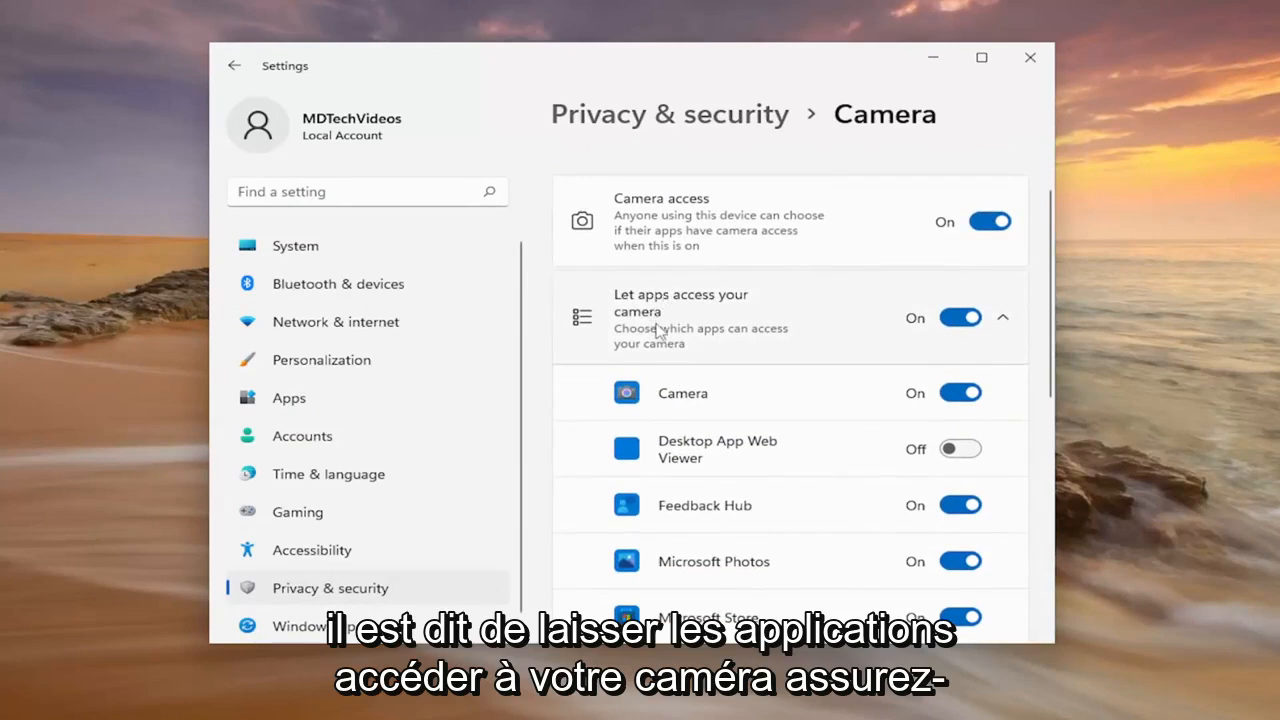
scroll("down", 3)
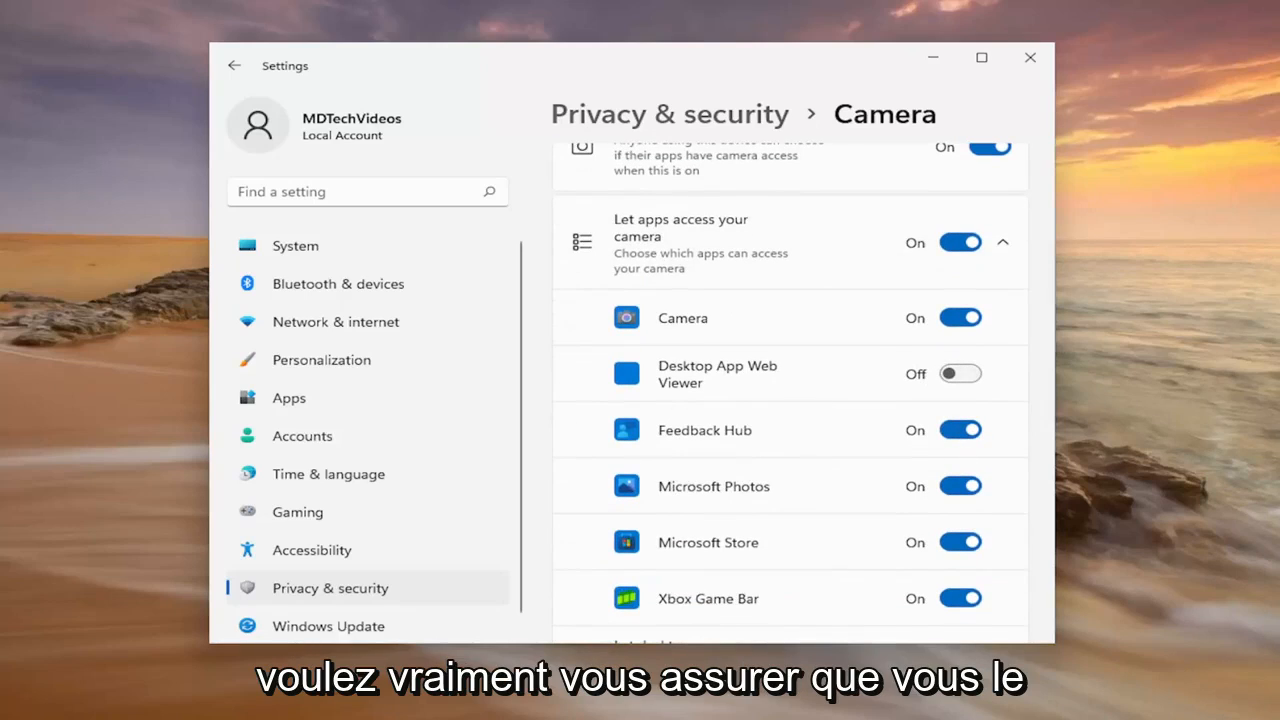
mouse_move(893, 68)
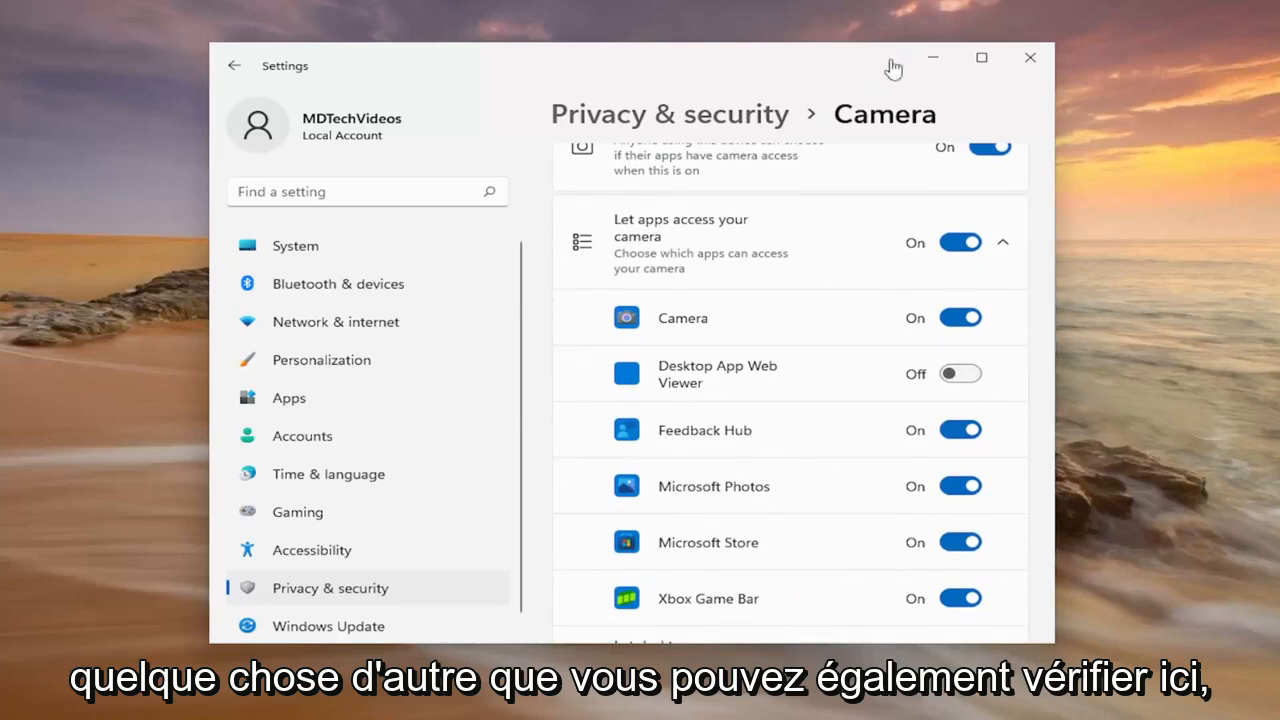
mouse_move(775, 437)
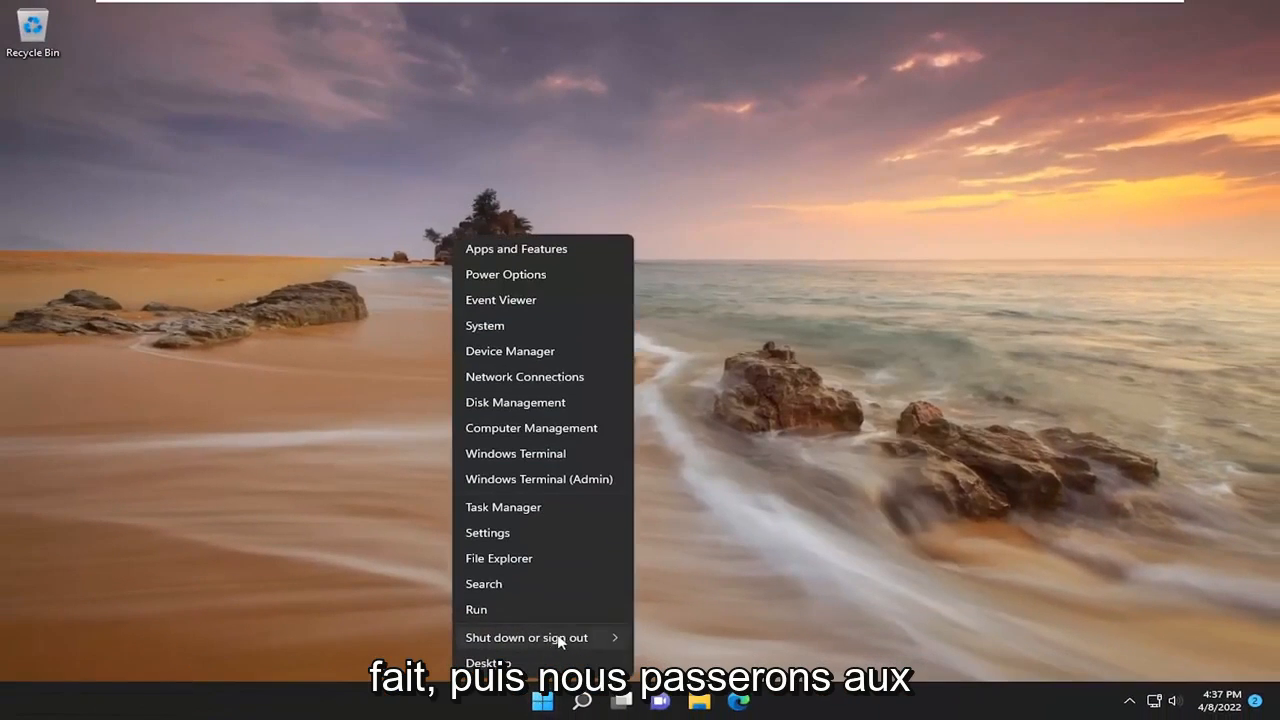
Close the Camera settings page and search Windows for 'troubleshoot settings'.
left_click(527, 637)
type("troubleshoot settings")
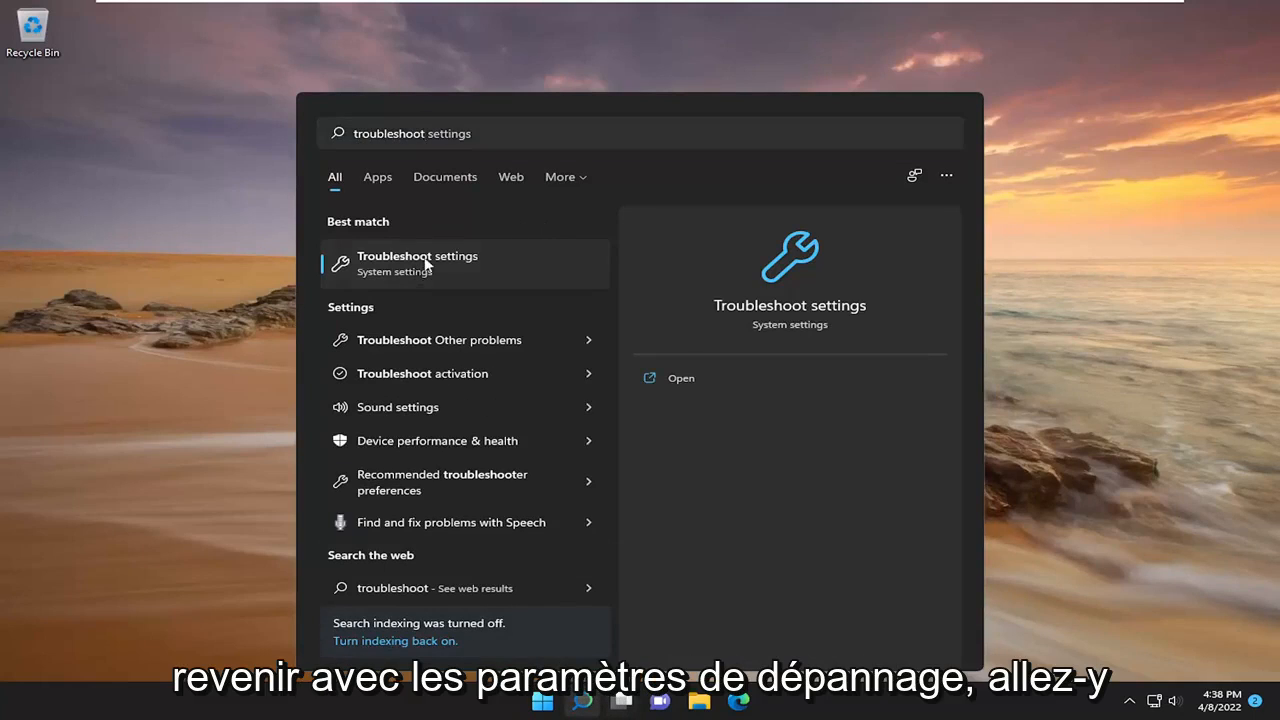
Open Troubleshoot settings, go to Other troubleshooters, and scroll to the Camera entry.
left_click(417, 263)
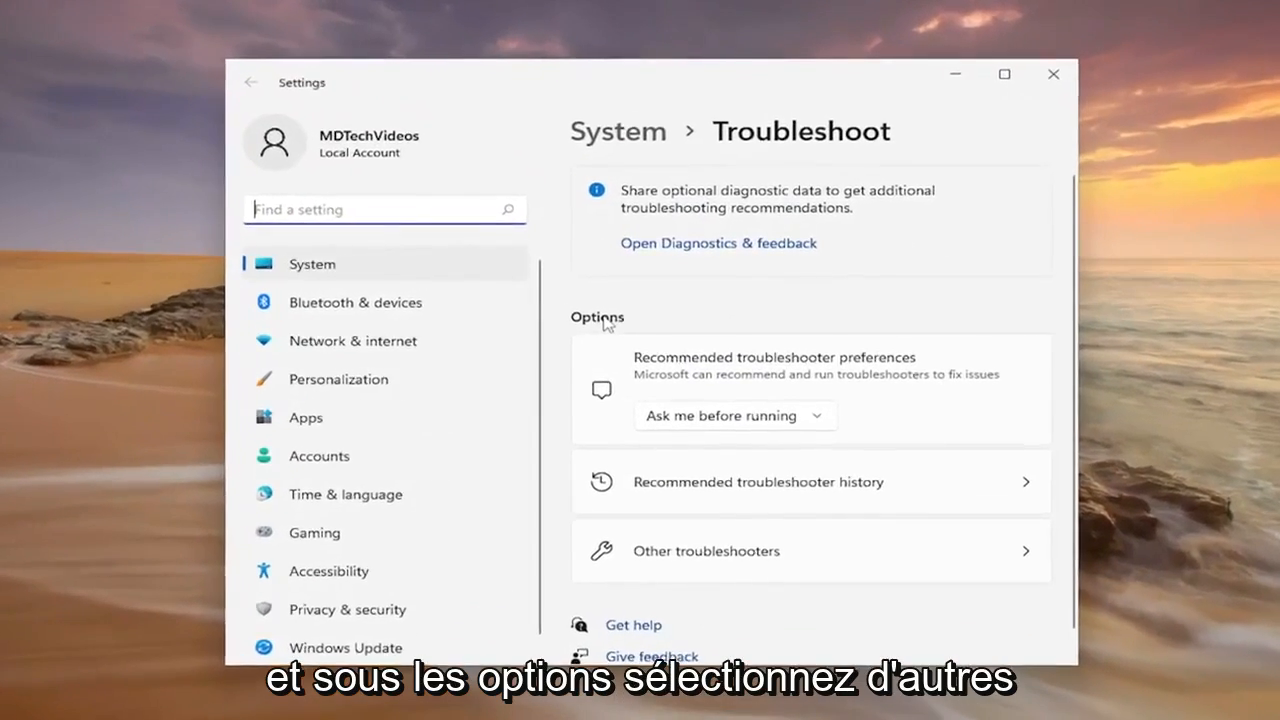
left_click(705, 551)
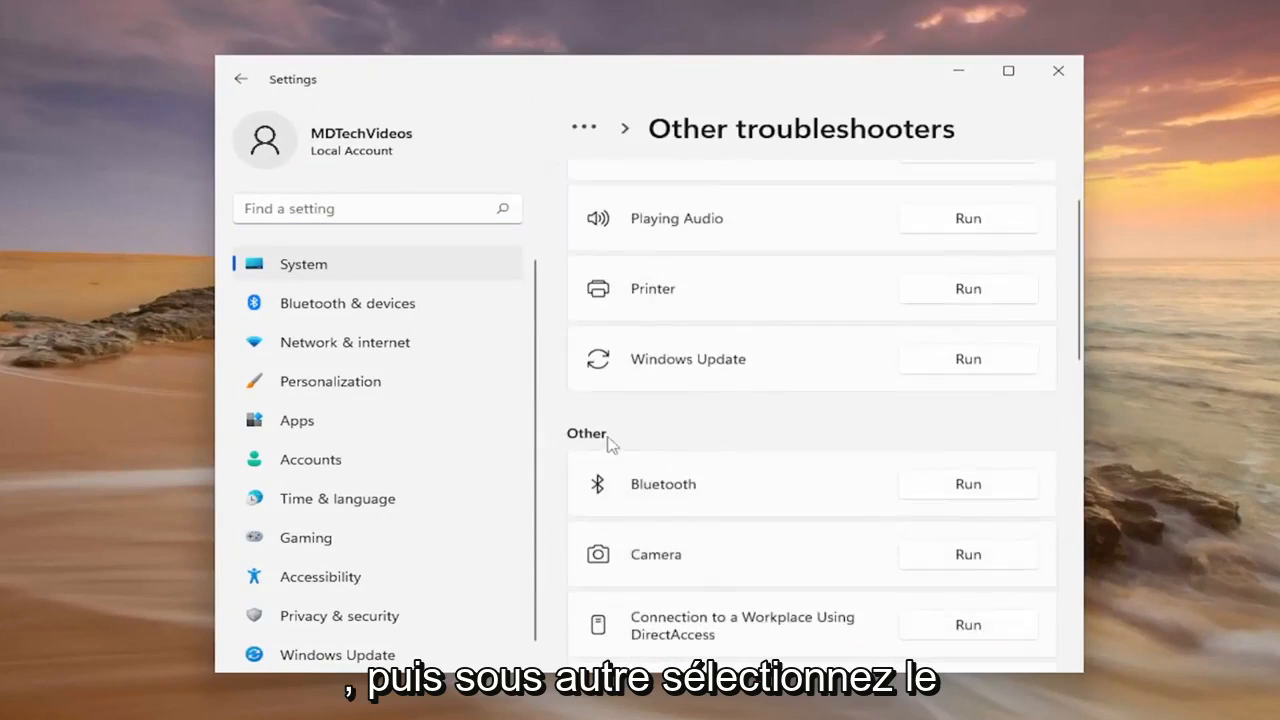
scroll("down", 3)
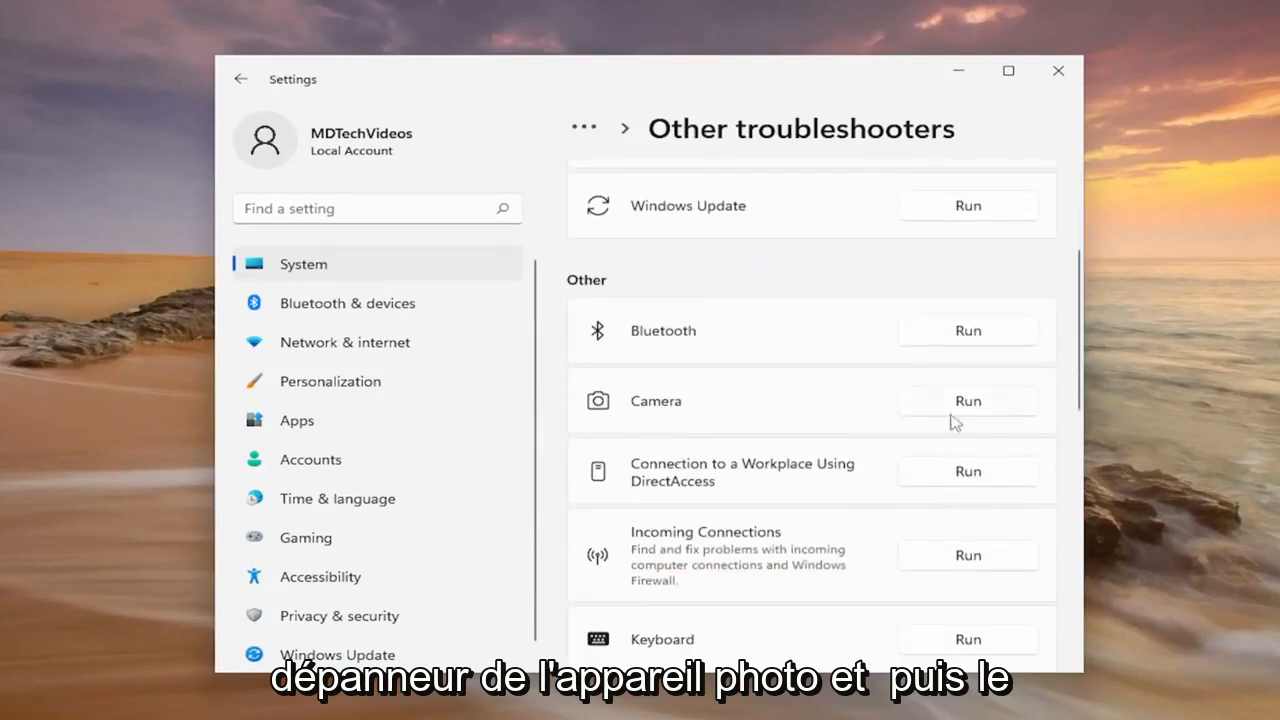
Run the Camera troubleshooter, answer Yes that the camera is connected, then close Get Help.
left_click(967, 400)
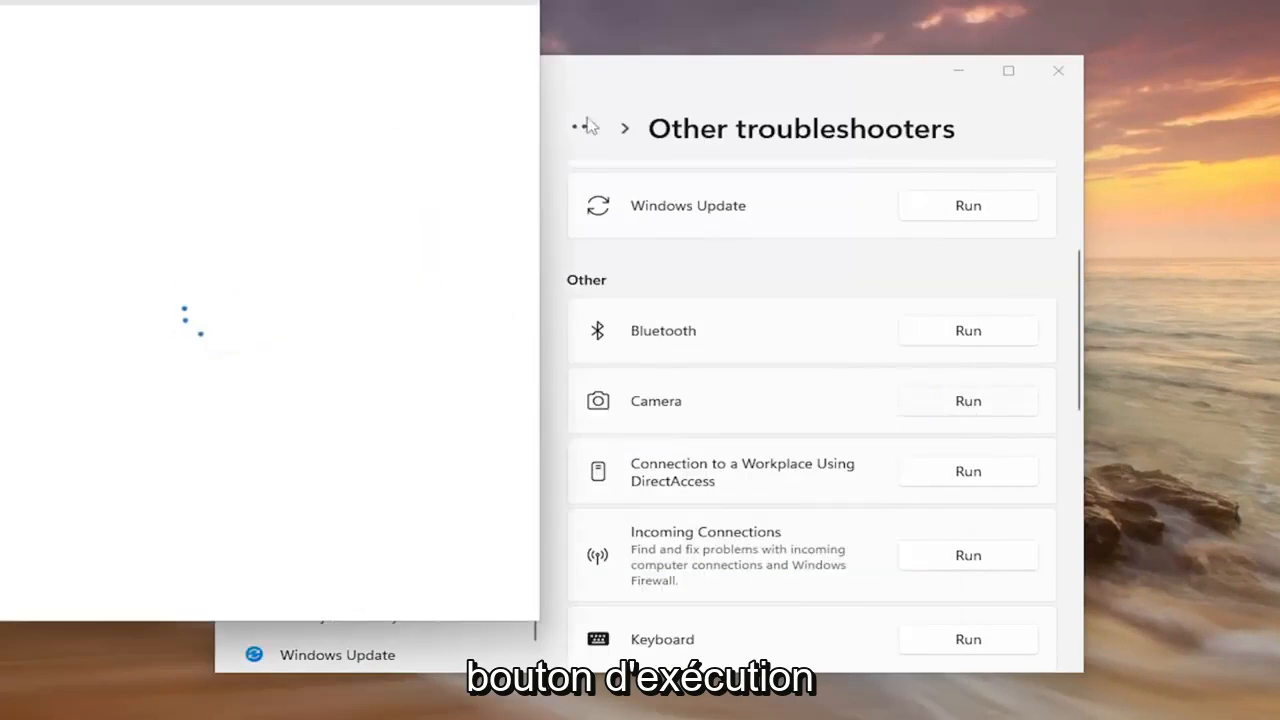
left_click(967, 400)
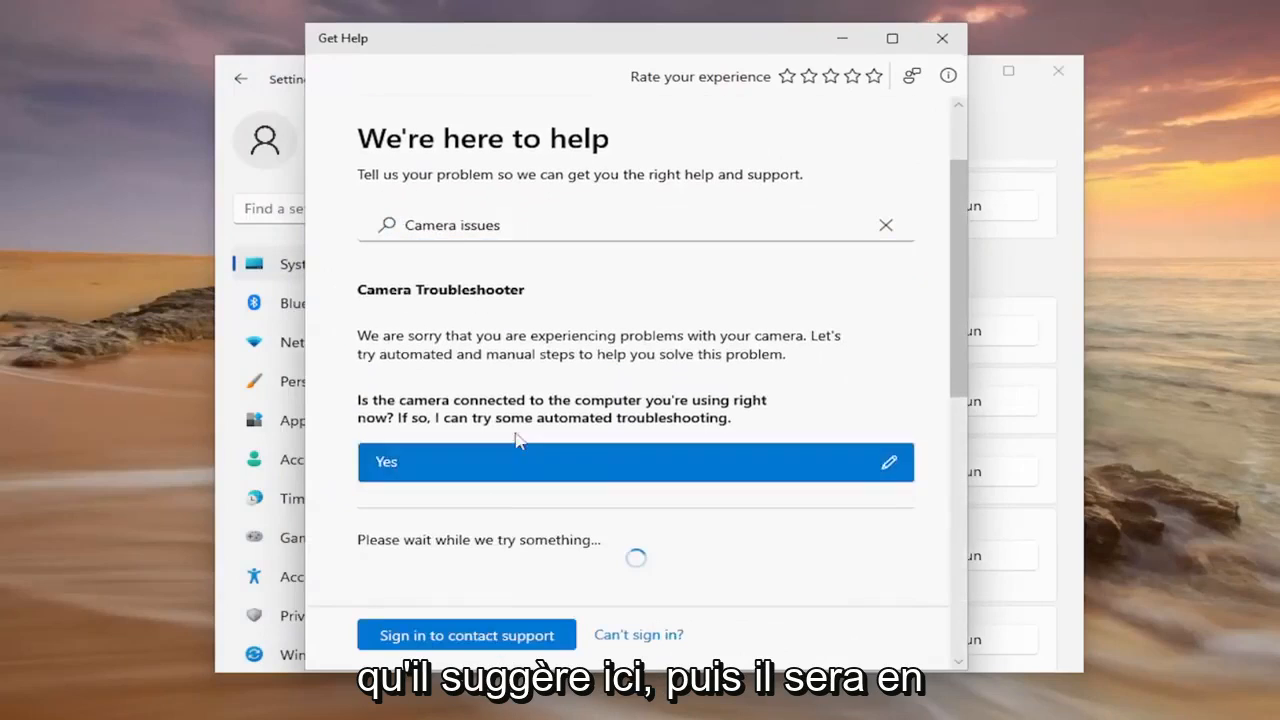
mouse_move(632, 583)
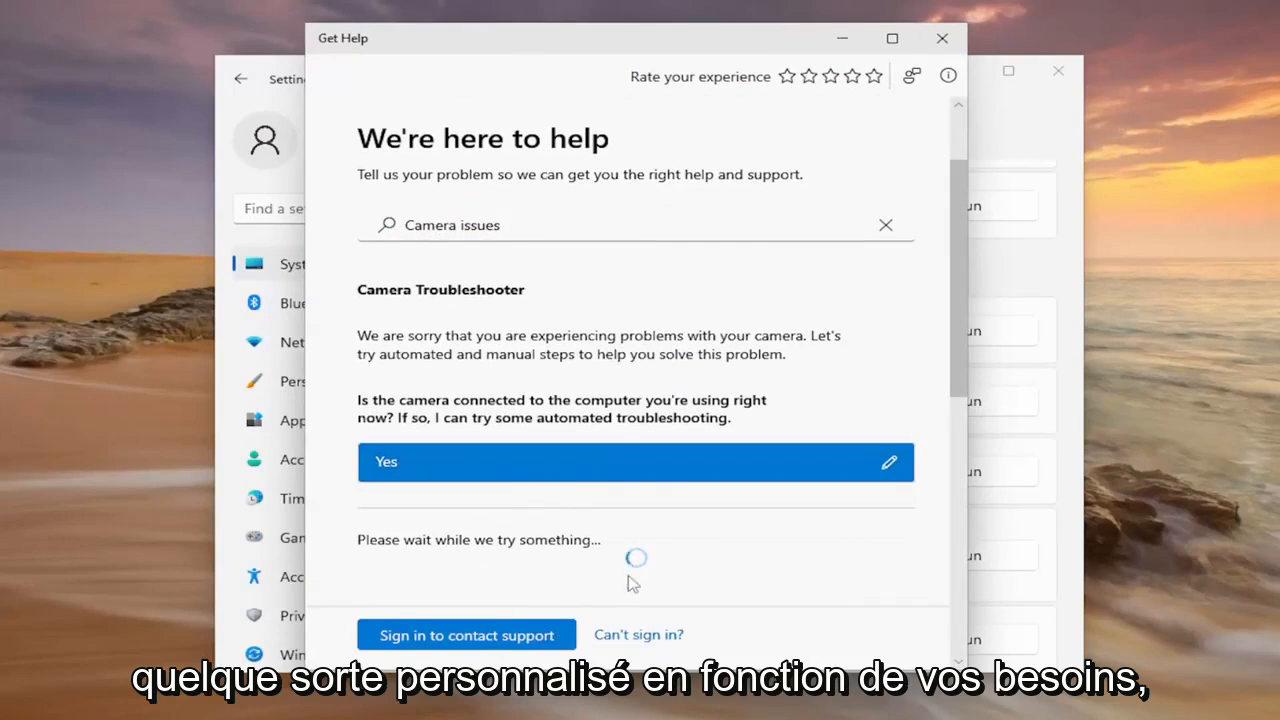
scroll("down", 3)
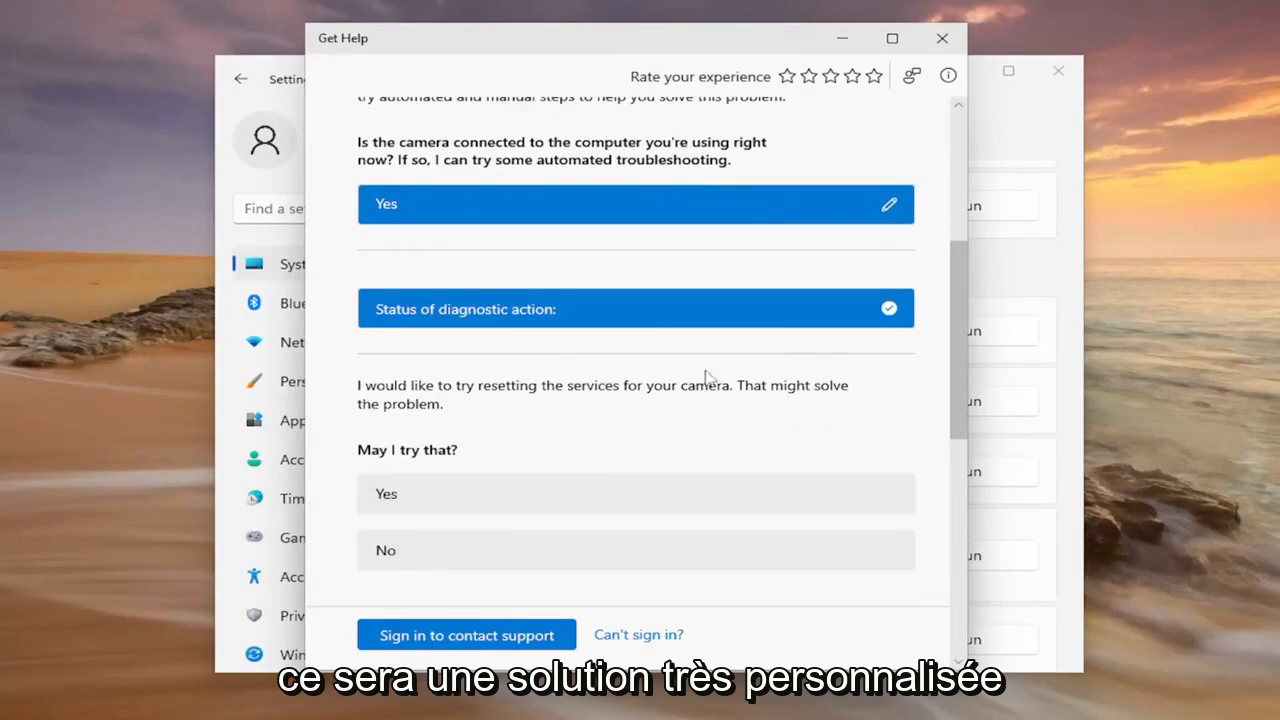
scroll("down", 3)
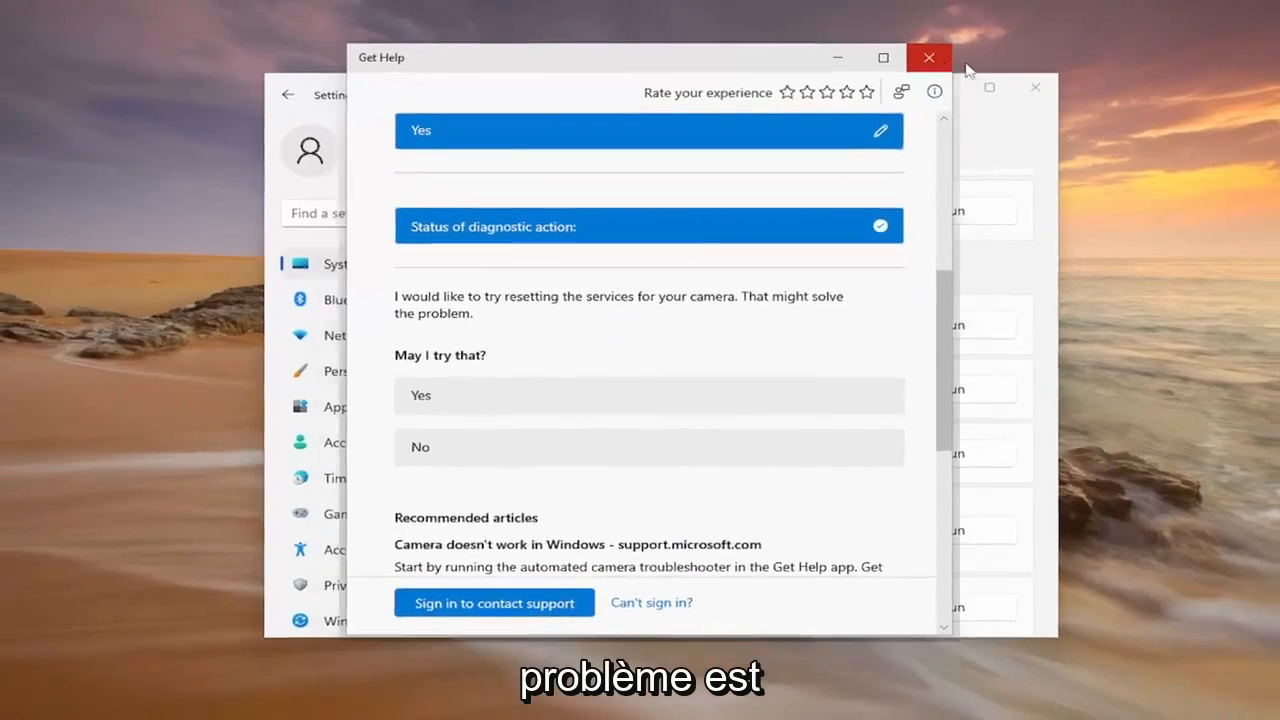
left_click(928, 57)
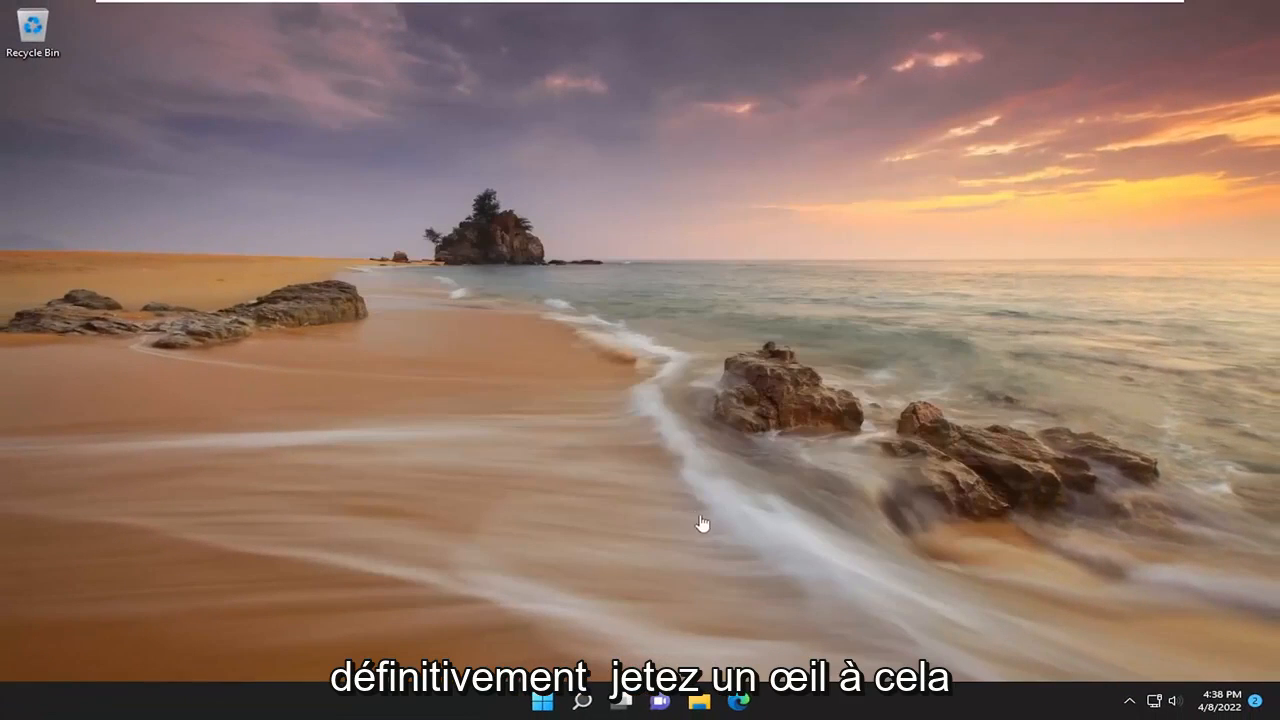